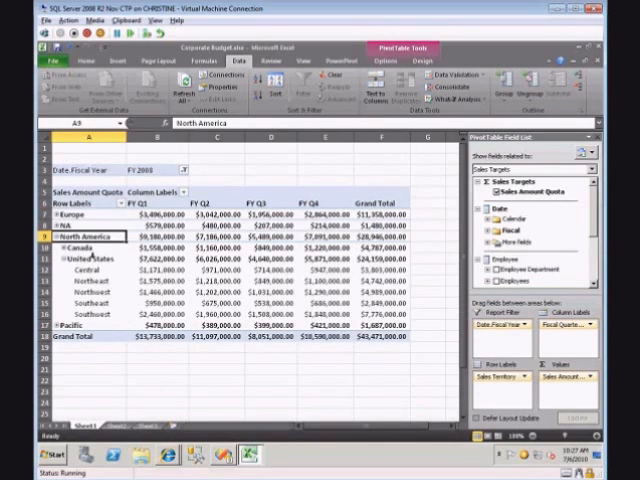
# - Switch from the Corporate Budget PivotTable sheet to the blank Sheet2
pyautogui.click(80, 256)
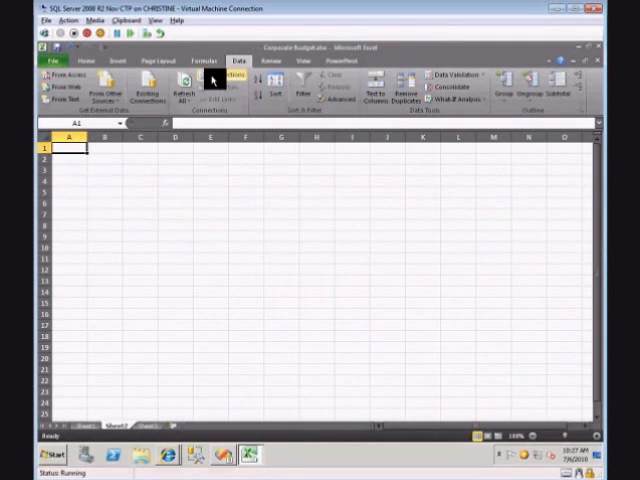
# - Review the workbook's existing data connections and dismiss the list
pyautogui.click(216, 82)
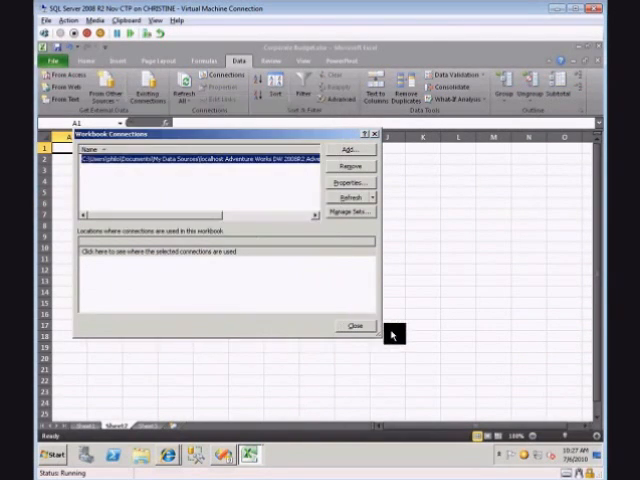
pyautogui.click(354, 326)
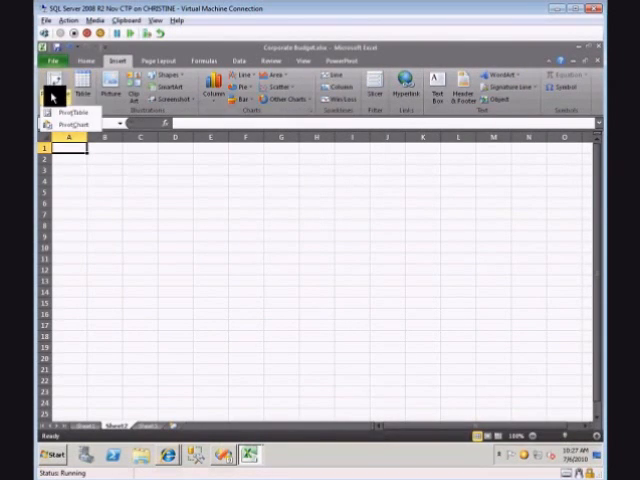
# - Insert a PivotTable on this sheet using the workbook's external Adventure Works connection
pyautogui.click(73, 110)
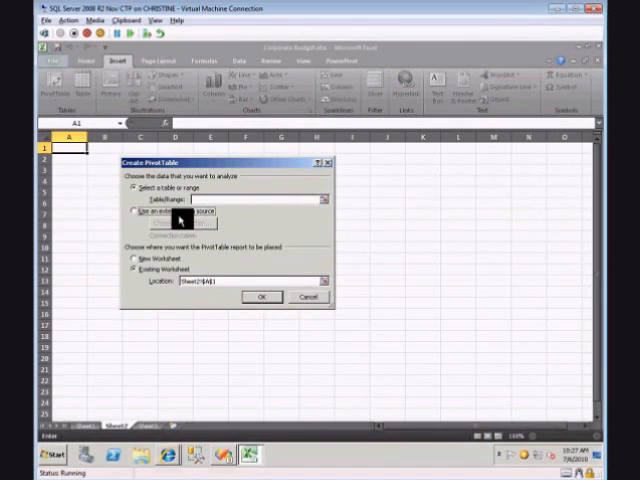
pyautogui.click(176, 222)
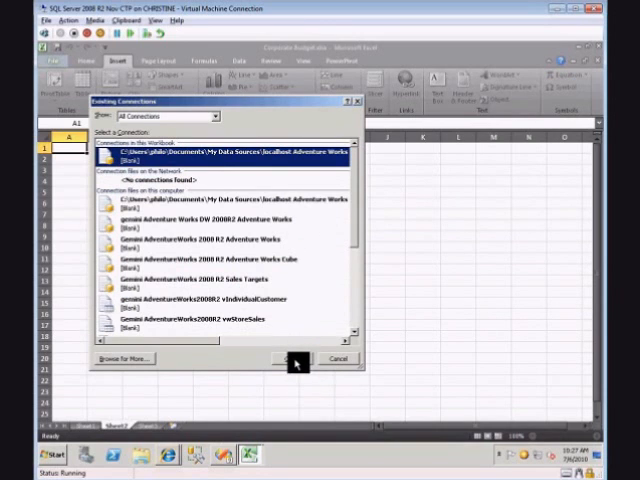
pyautogui.click(286, 358)
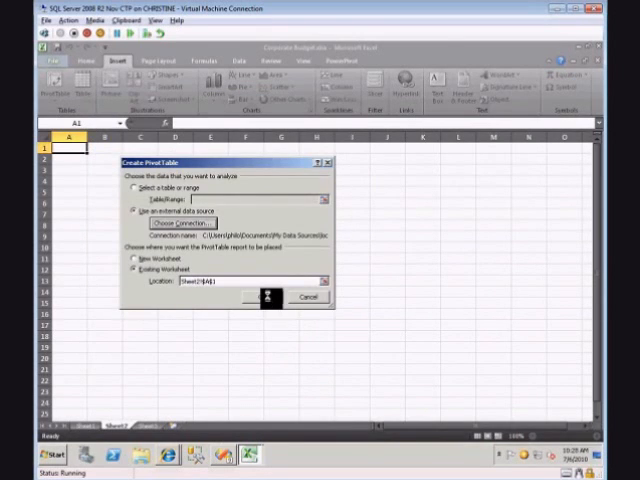
pyautogui.click(256, 297)
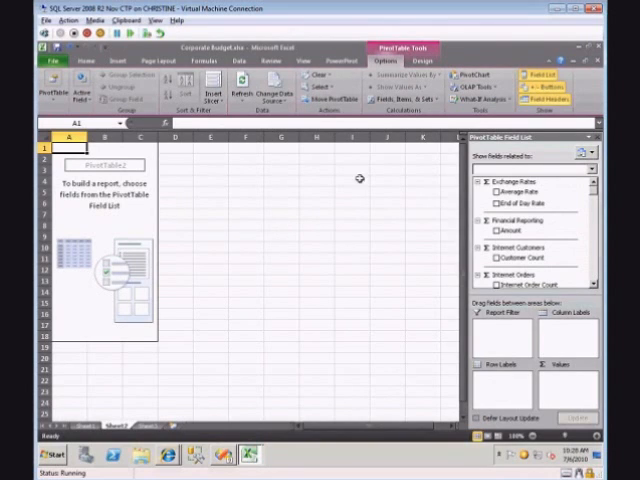
# - Limit fields to Sales Targets and filter the report to fiscal year FY 2008
pyautogui.click(580, 155)
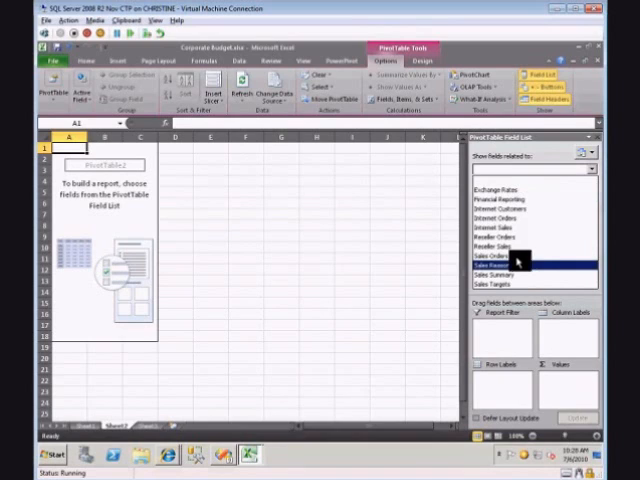
pyautogui.click(500, 236)
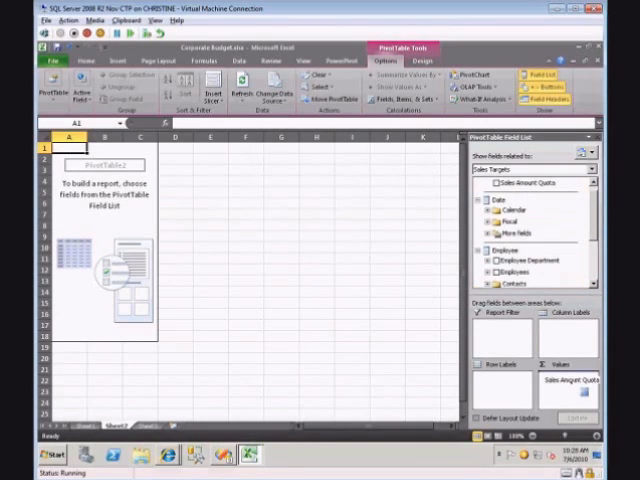
pyautogui.click(503, 184)
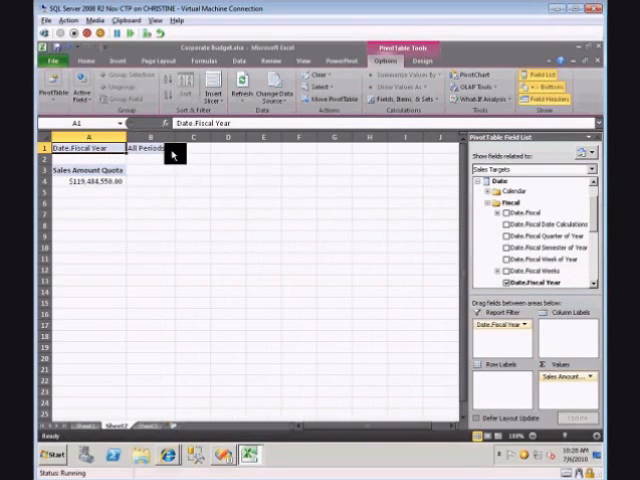
pyautogui.click(170, 147)
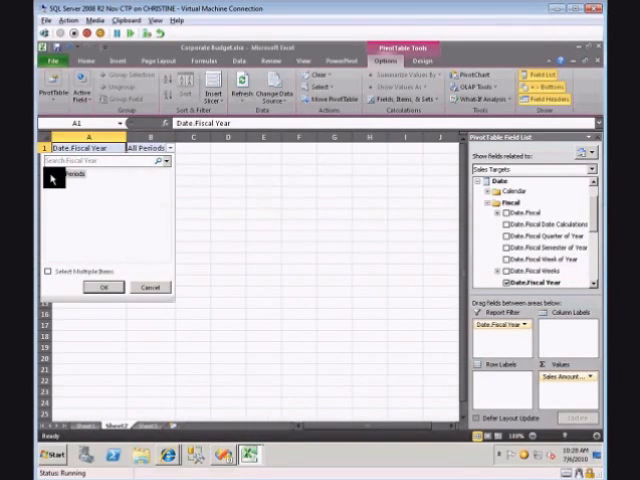
pyautogui.click(48, 173)
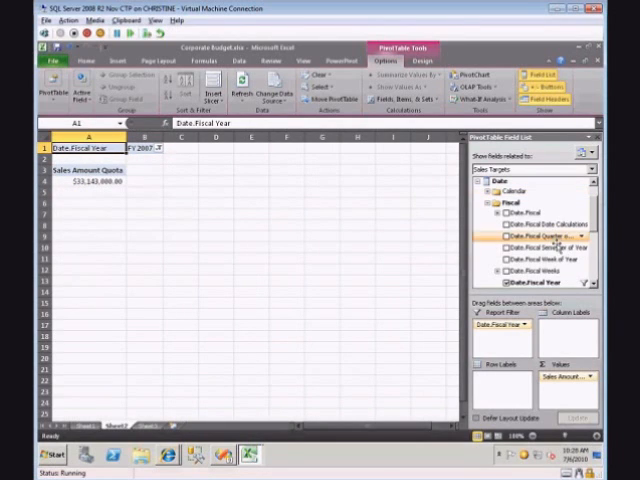
# - Lay out Fiscal Quarter across columns and Sales Territory down the rows
pyautogui.moveTo(532, 238); pyautogui.dragTo(568, 338)
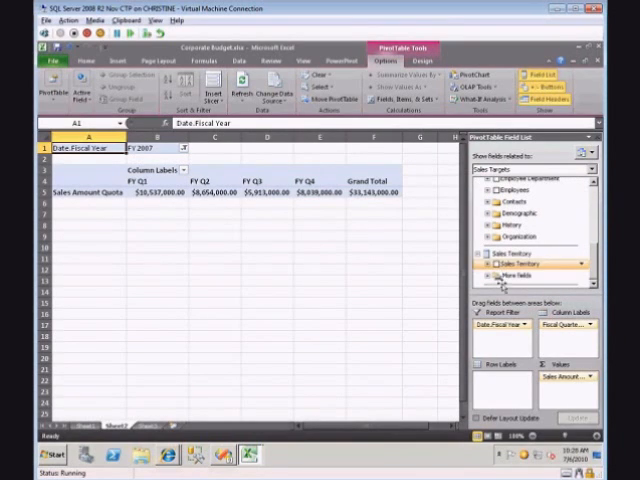
pyautogui.click(499, 264)
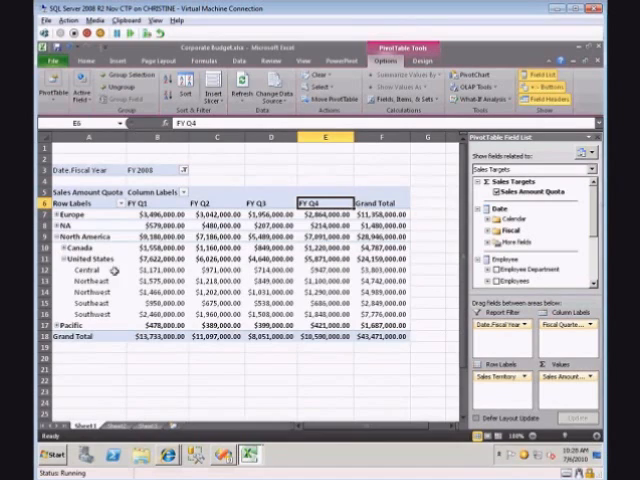
pyautogui.moveTo(152, 161)
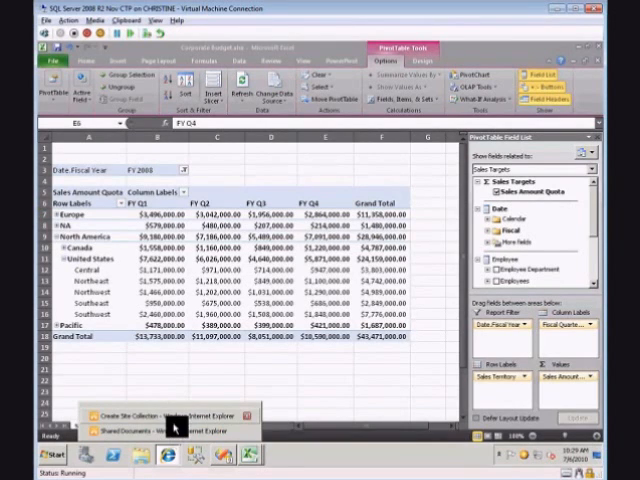
# - Bring the browser's SharePoint Shared Documents library to the front
pyautogui.click(155, 430)
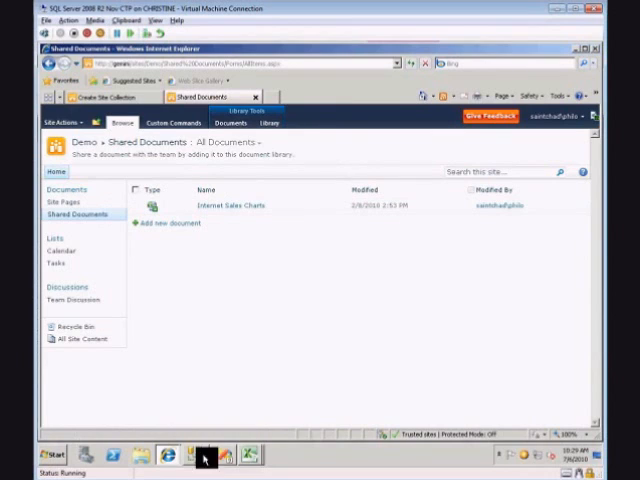
pyautogui.moveTo(348, 299)
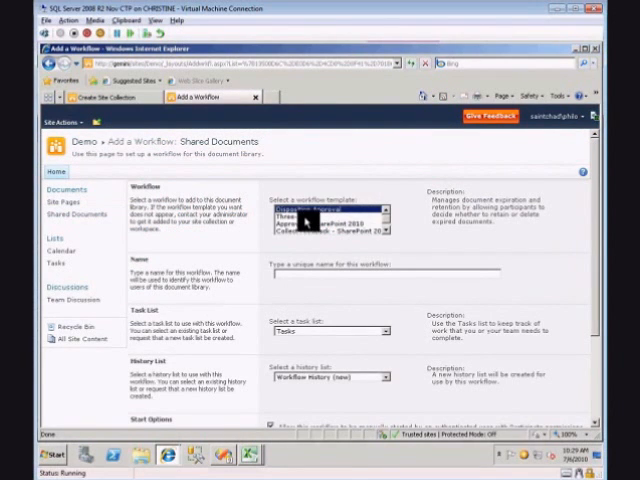
# - Look through the Three-state, Collect Signatures and other workflow templates in the list
pyautogui.click(330, 212)
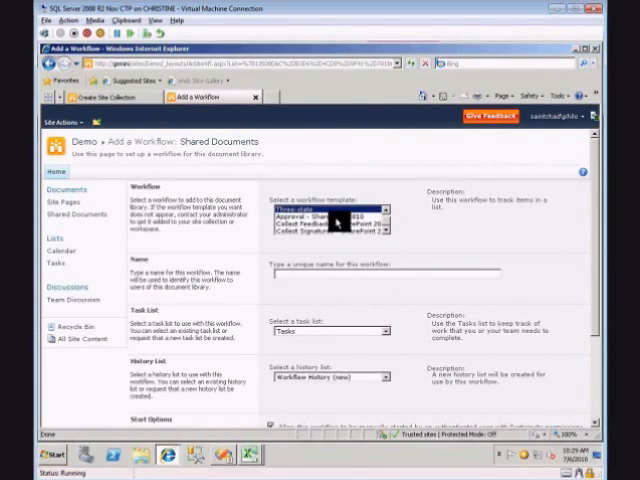
pyautogui.click(320, 234)
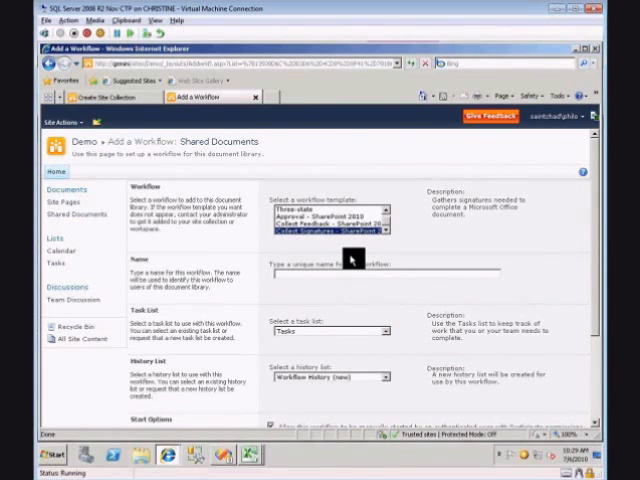
pyautogui.moveTo(388, 207)
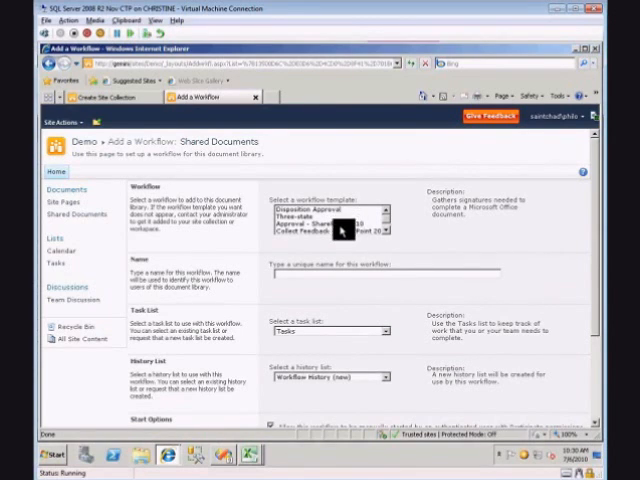
pyautogui.click(320, 224)
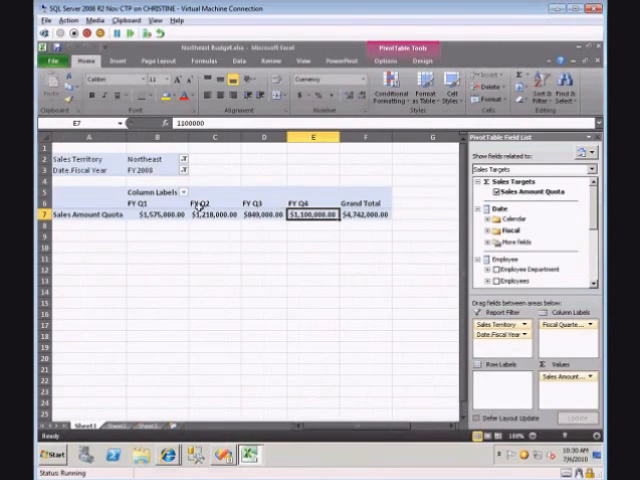
pyautogui.moveTo(198, 203)
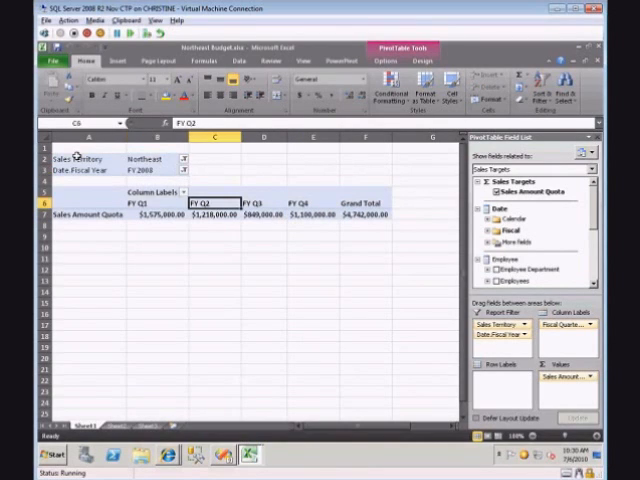
pyautogui.click(263, 214)
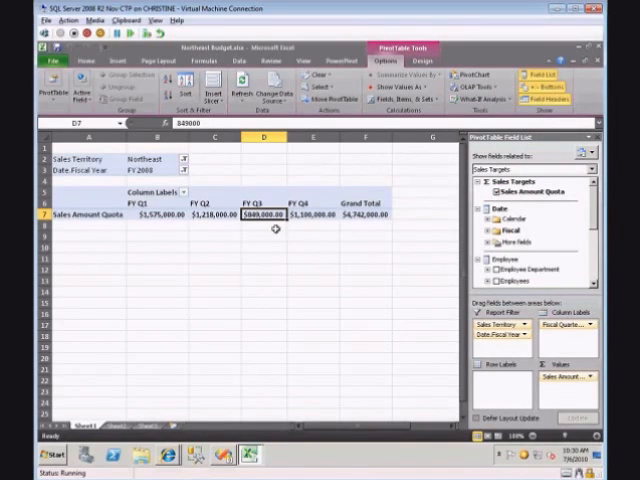
pyautogui.moveTo(278, 294)
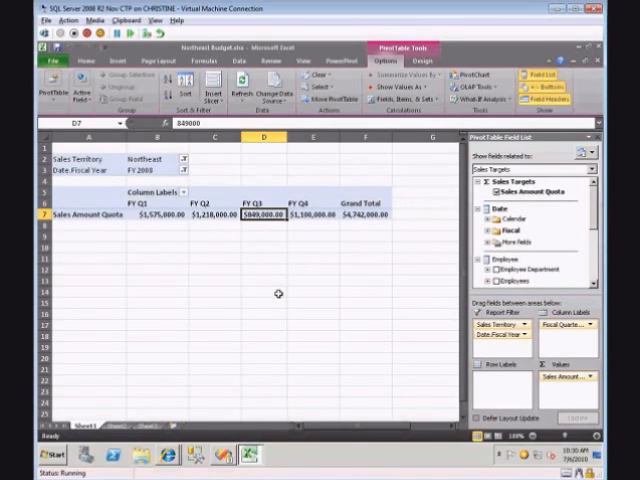
# - Enter Northeast quotas of 500000 for FY Q3 and 1600000 for FY Q2
pyautogui.write('500000')
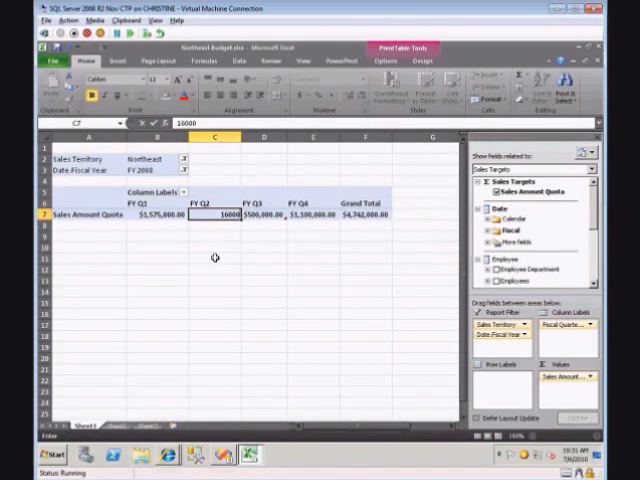
pyautogui.write('1600000')
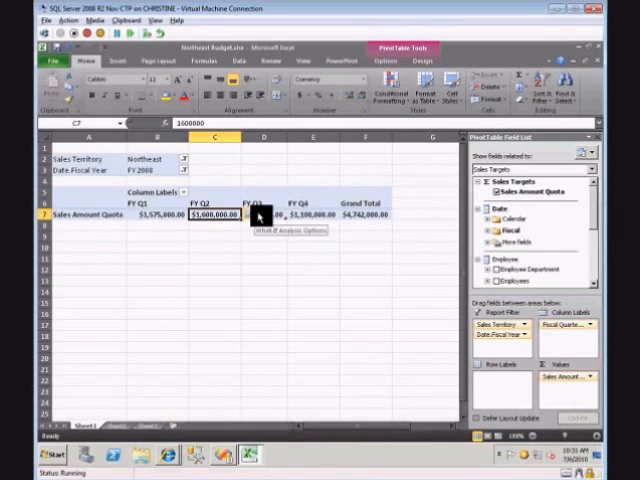
# - Overwrite Northeast's FY Q4 quota with 900, making it $900,000
pyautogui.click(248, 217)
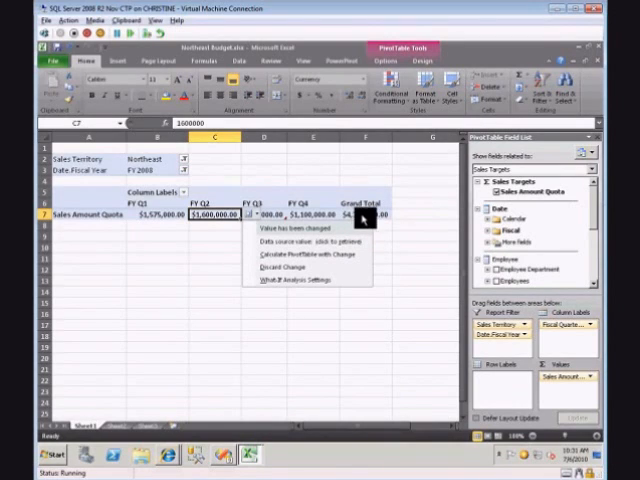
pyautogui.click(300, 256)
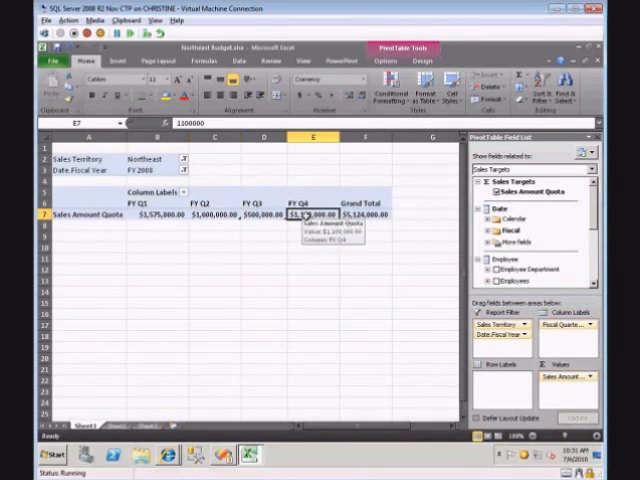
pyautogui.moveTo(308, 313)
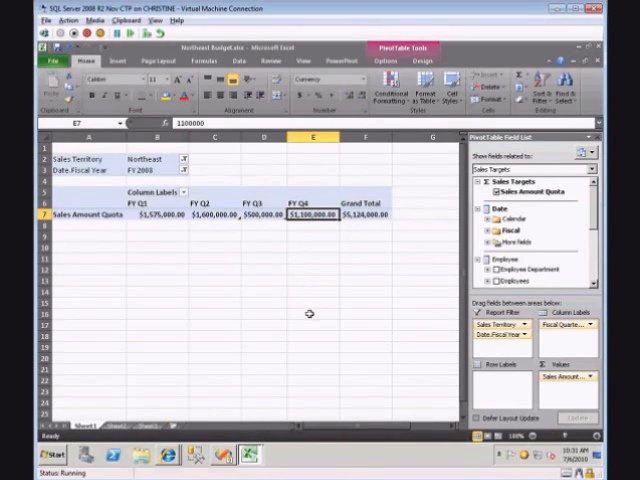
pyautogui.write('900')
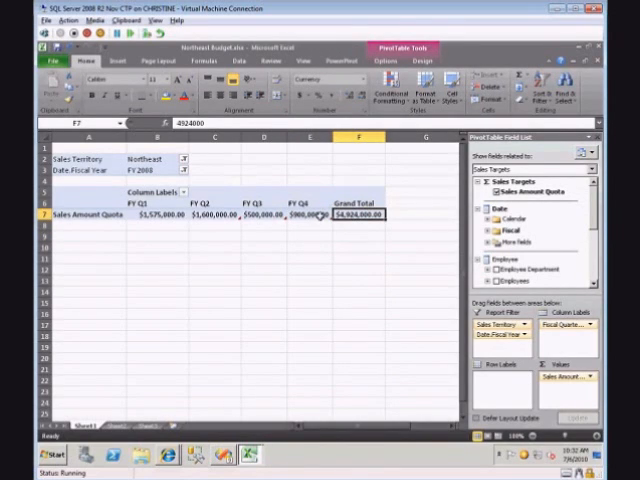
pyautogui.click(312, 214)
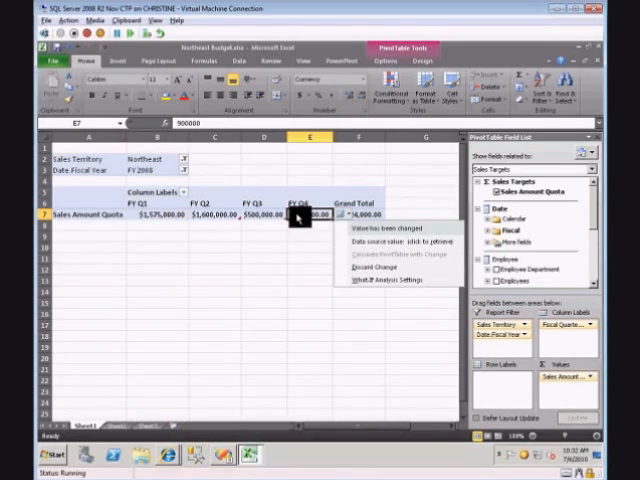
# - Show the what-if options for the changed Northeast FY Q4 quota value
pyautogui.click(383, 61)
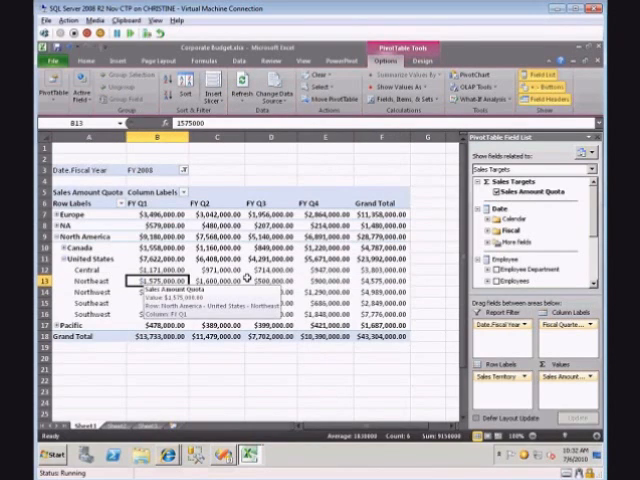
# - Check the refreshed Northeast FY Q4 quota and the $43,304,000 Grand Total
pyautogui.click(206, 287)
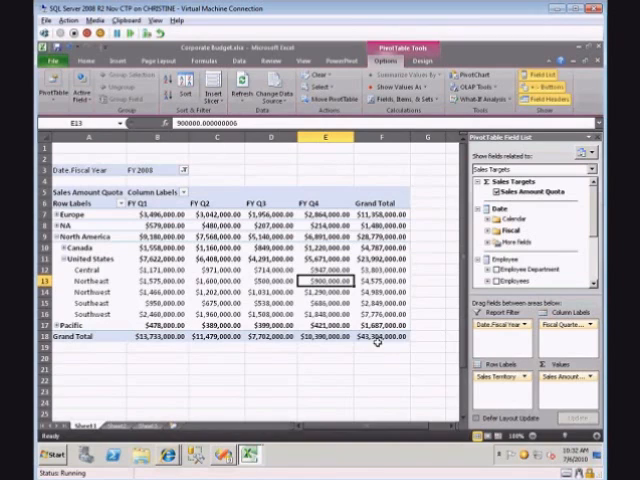
pyautogui.click(380, 342)
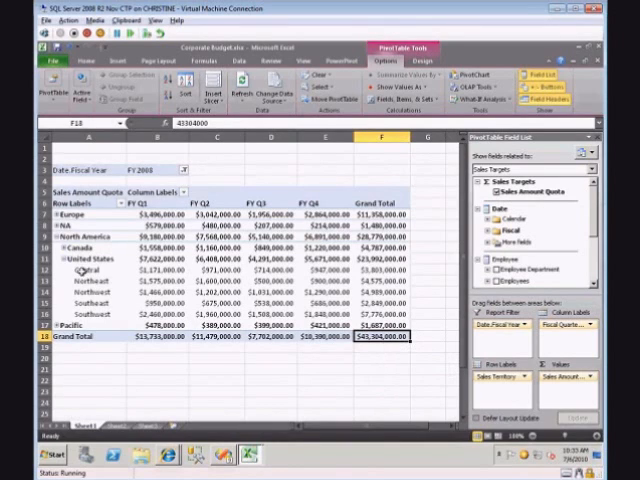
pyautogui.click(77, 292)
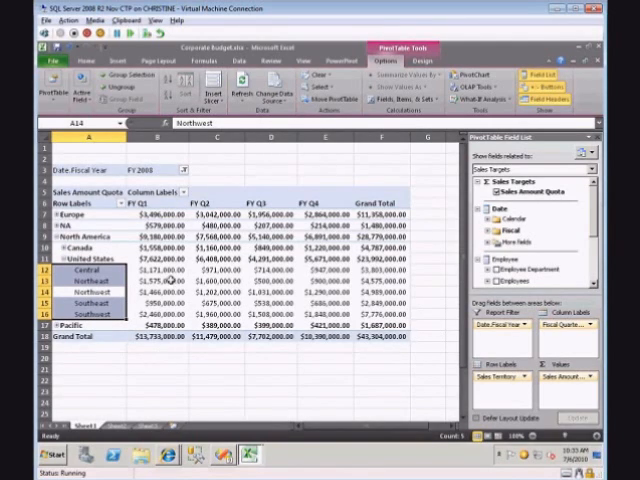
pyautogui.moveTo(414, 256)
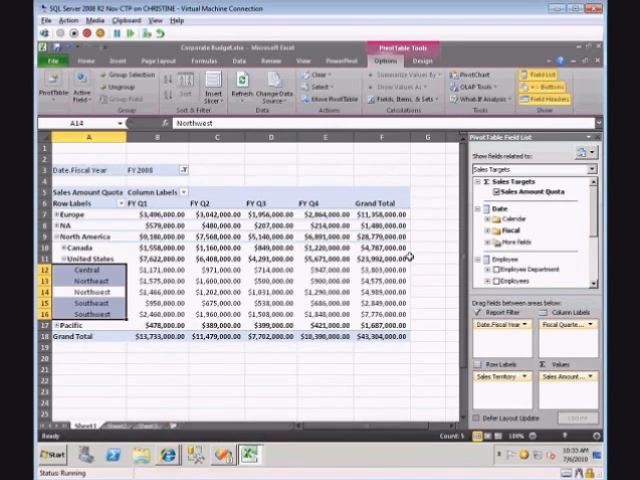
pyautogui.moveTo(425, 229)
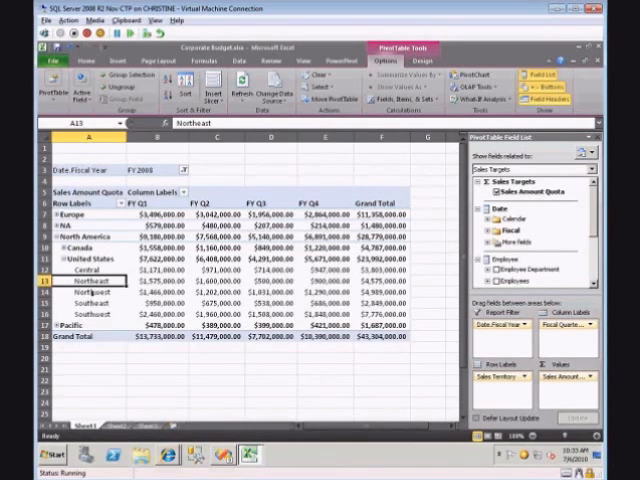
pyautogui.click(90, 291)
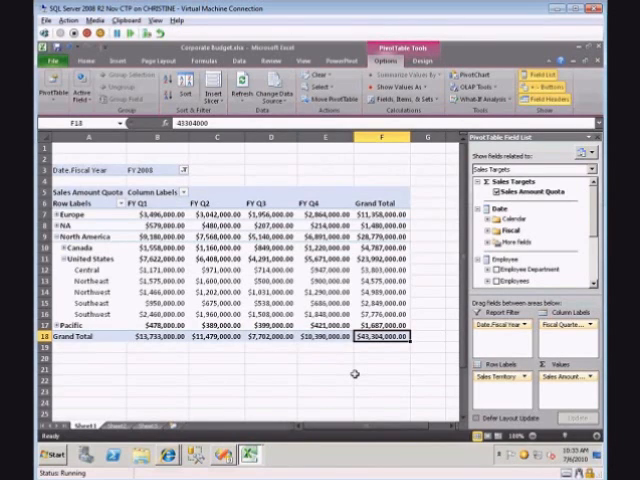
pyautogui.moveTo(398, 257)
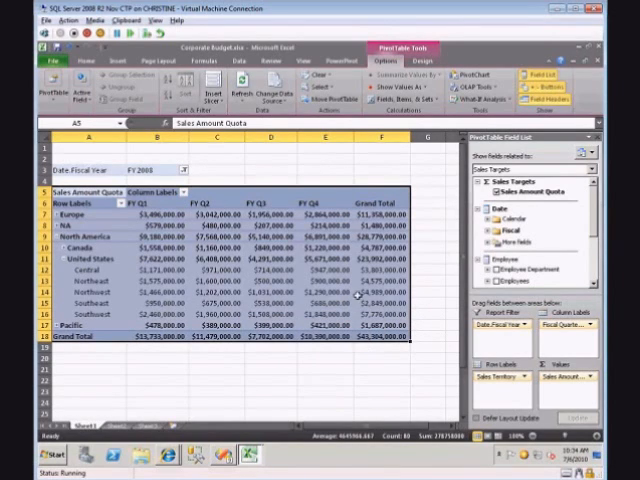
pyautogui.click(346, 319)
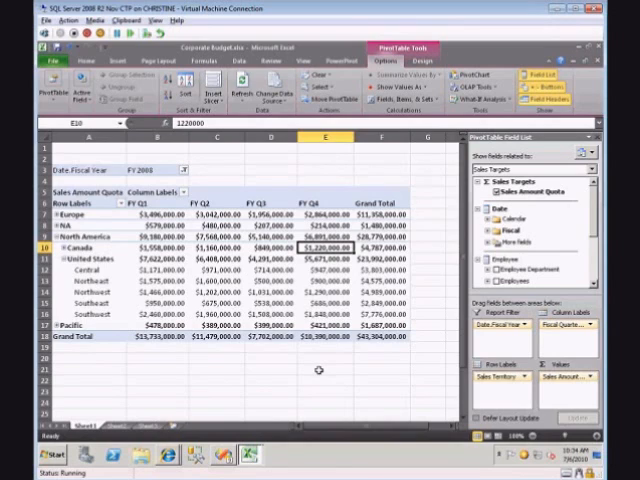
pyautogui.moveTo(350, 367)
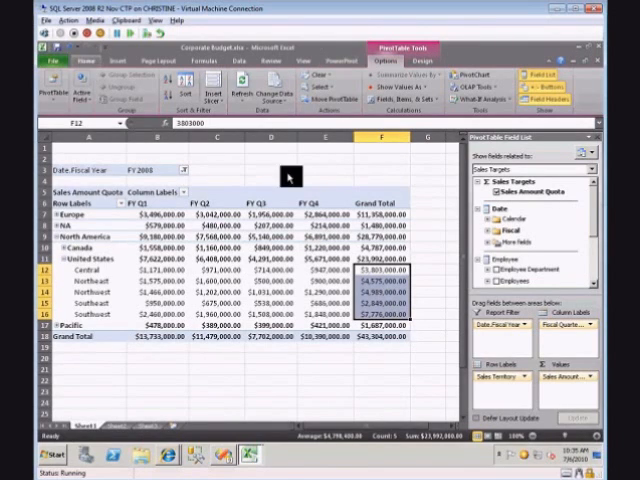
# - Apply blue data bars to the United States regions' Grand Total values in F12:F16
pyautogui.click(388, 95)
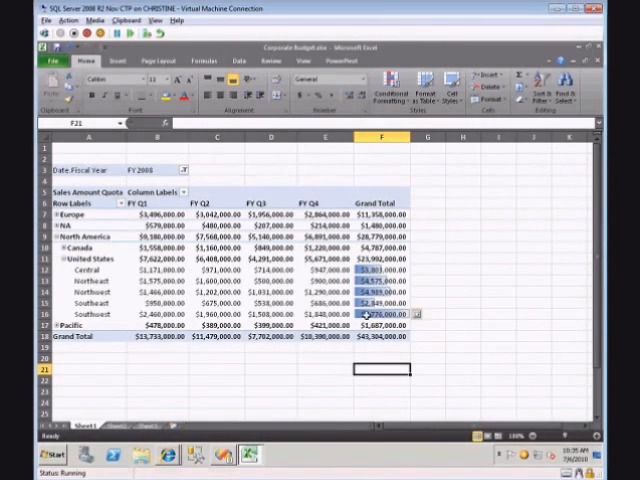
pyautogui.click(375, 303)
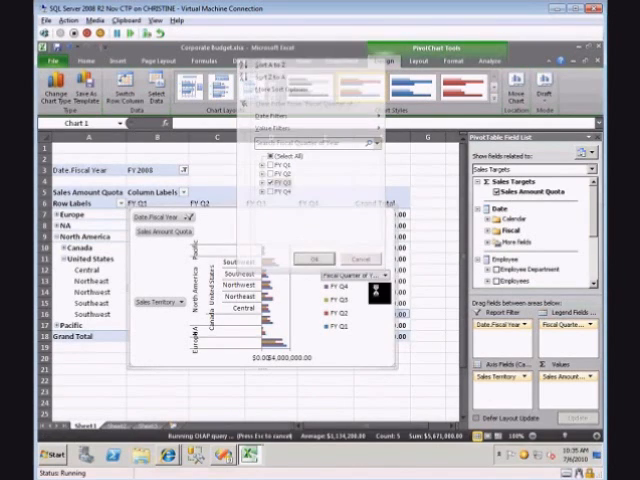
# - Apply the Fiscal Quarter filter showing FY Q3 only, totaling $7,702,000, and review the result
pyautogui.click(314, 254)
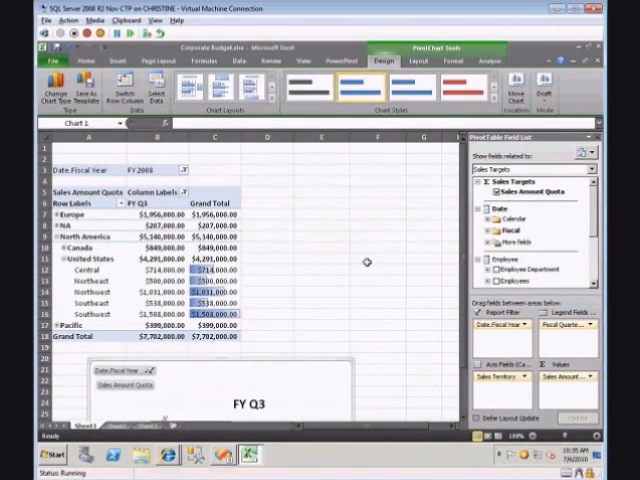
pyautogui.moveTo(379, 358)
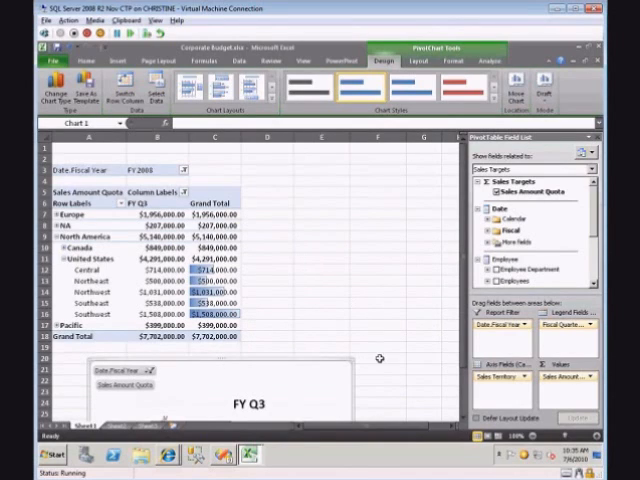
pyautogui.moveTo(465, 418)
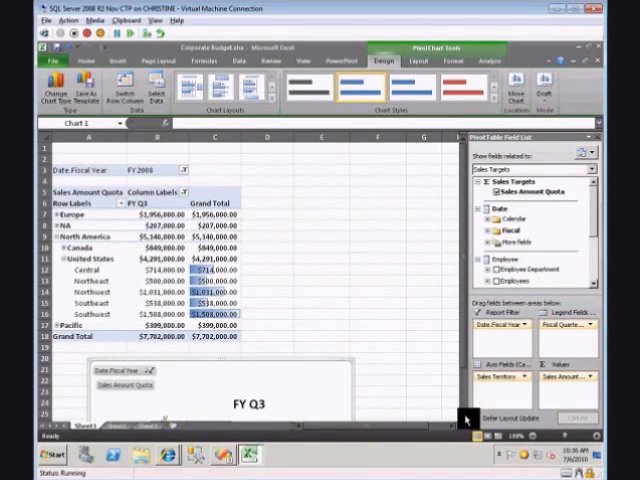
pyautogui.scroll(-3)
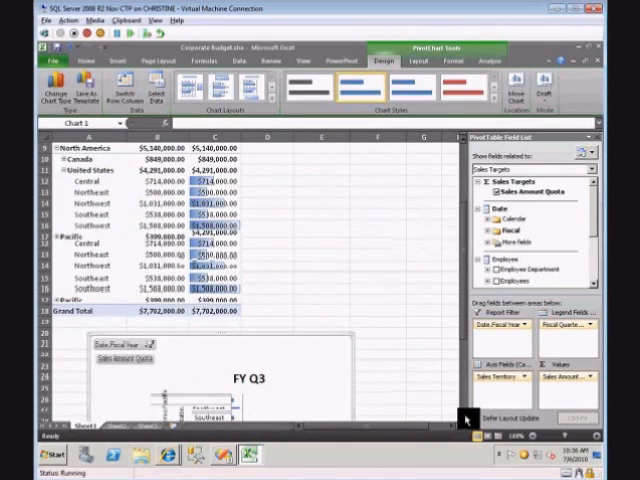
pyautogui.scroll(-3)
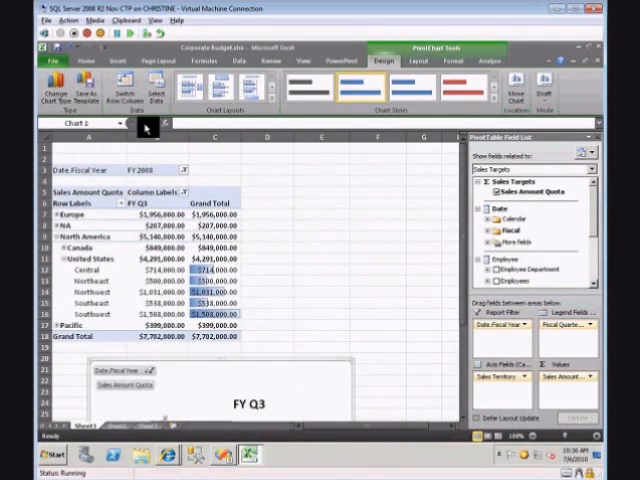
pyautogui.click(413, 61)
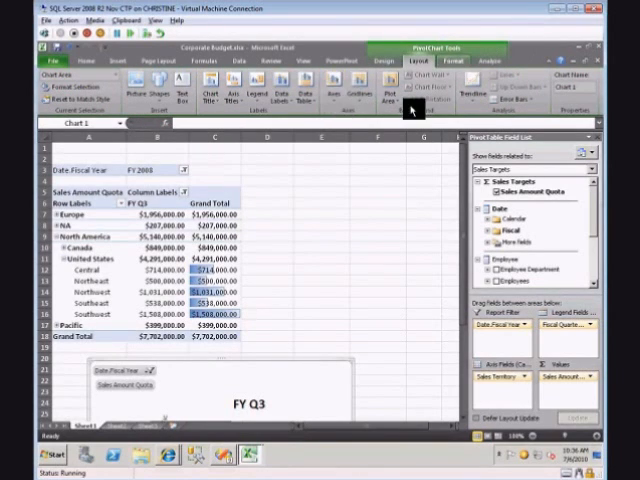
pyautogui.click(453, 61)
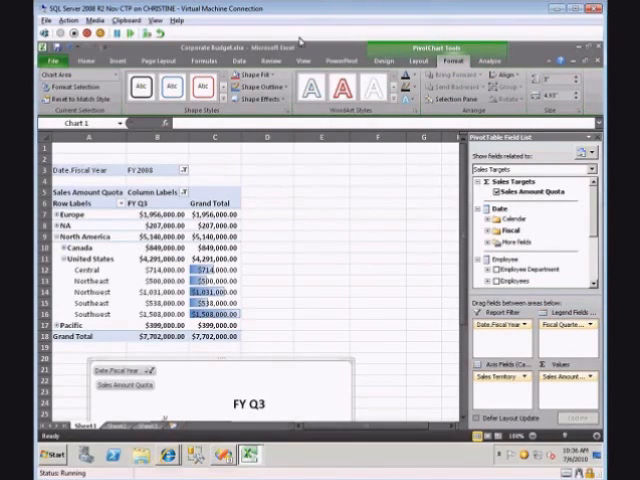
pyautogui.moveTo(278, 246)
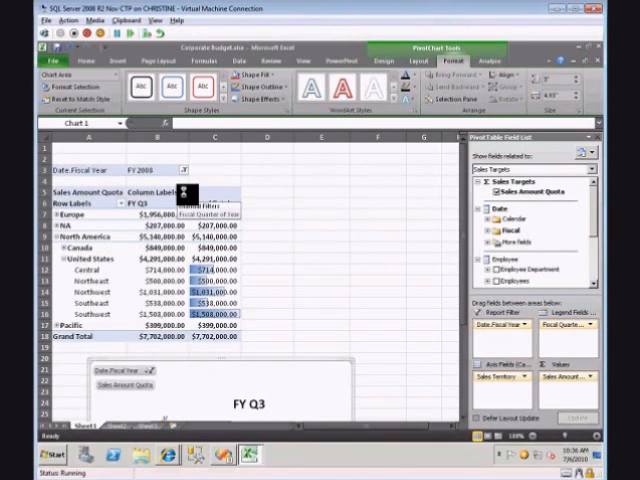
pyautogui.click(184, 187)
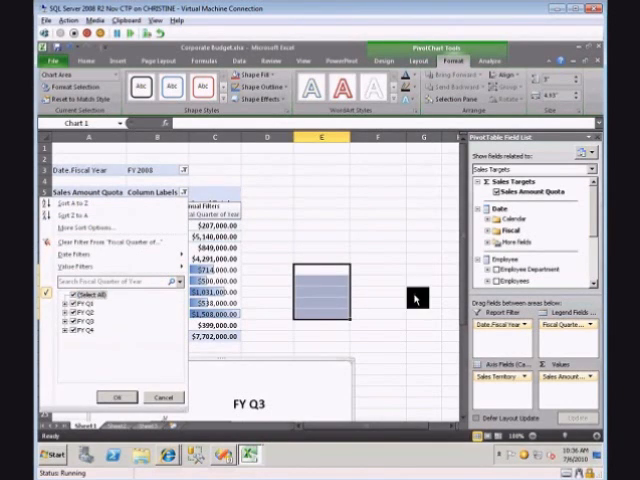
pyautogui.click(115, 397)
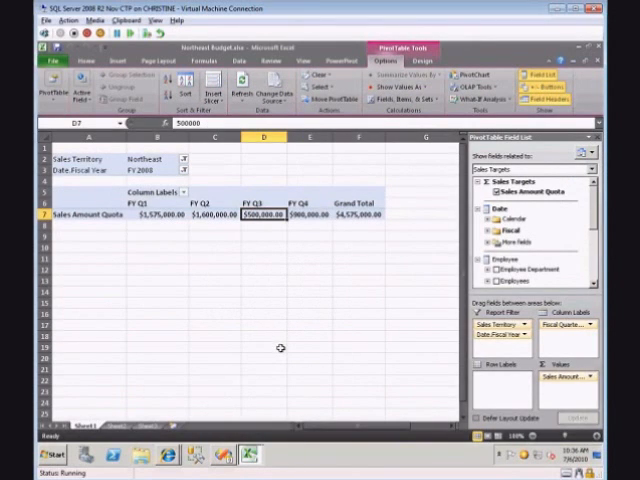
pyautogui.moveTo(230, 428)
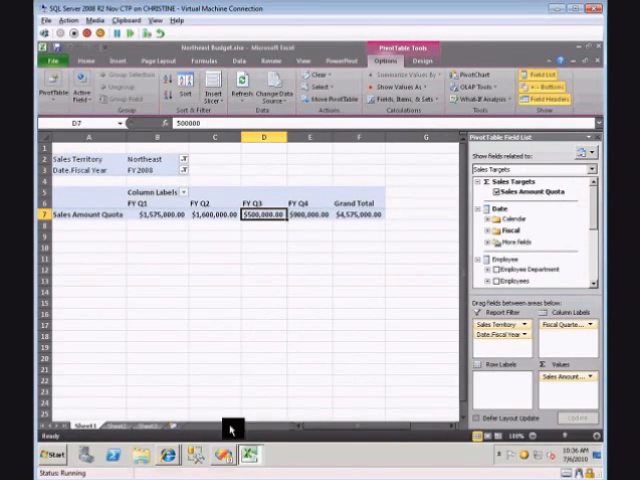